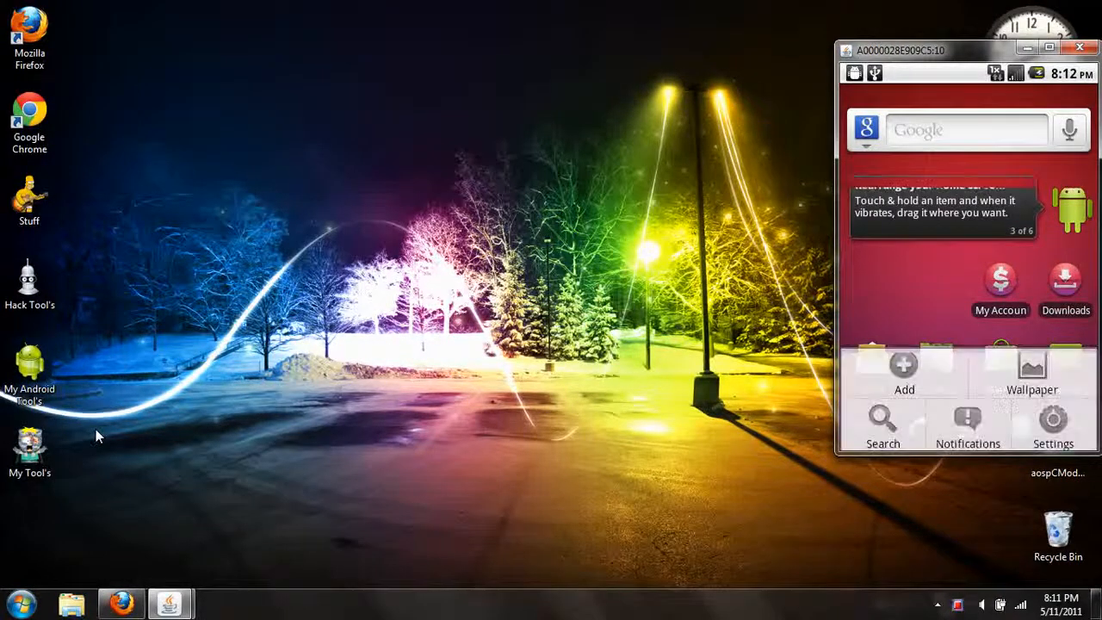
Open phone Settings and go to Application settings, where Unknown Sources is checked.
{"action": "left_click", "coordinate": [1053, 428]}
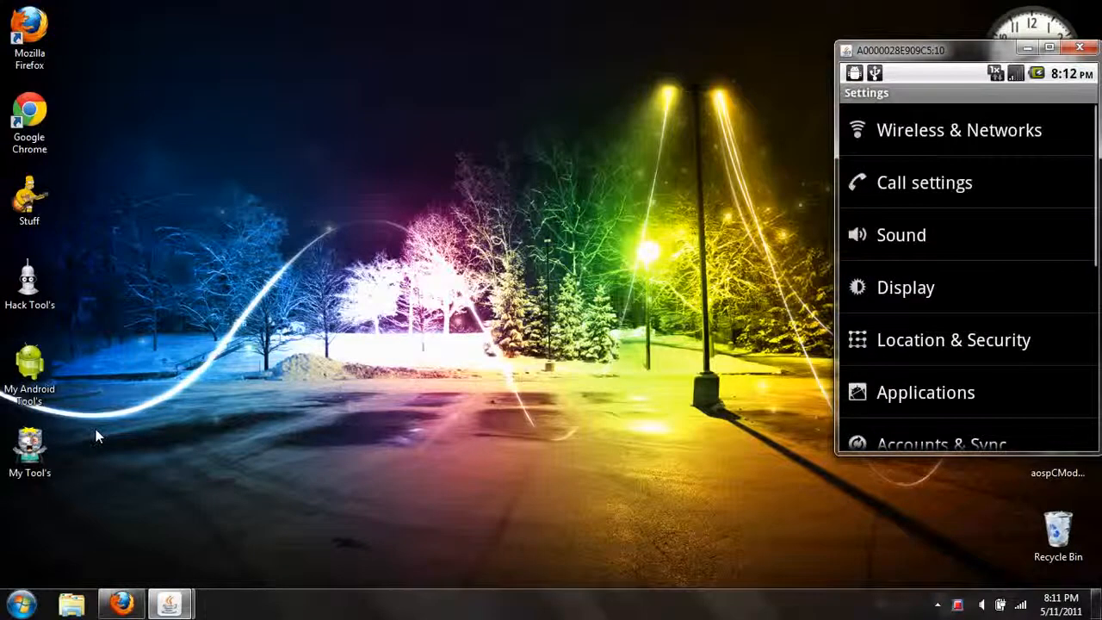
{"action": "scroll", "scroll_direction": "down", "scroll_amount": 3}
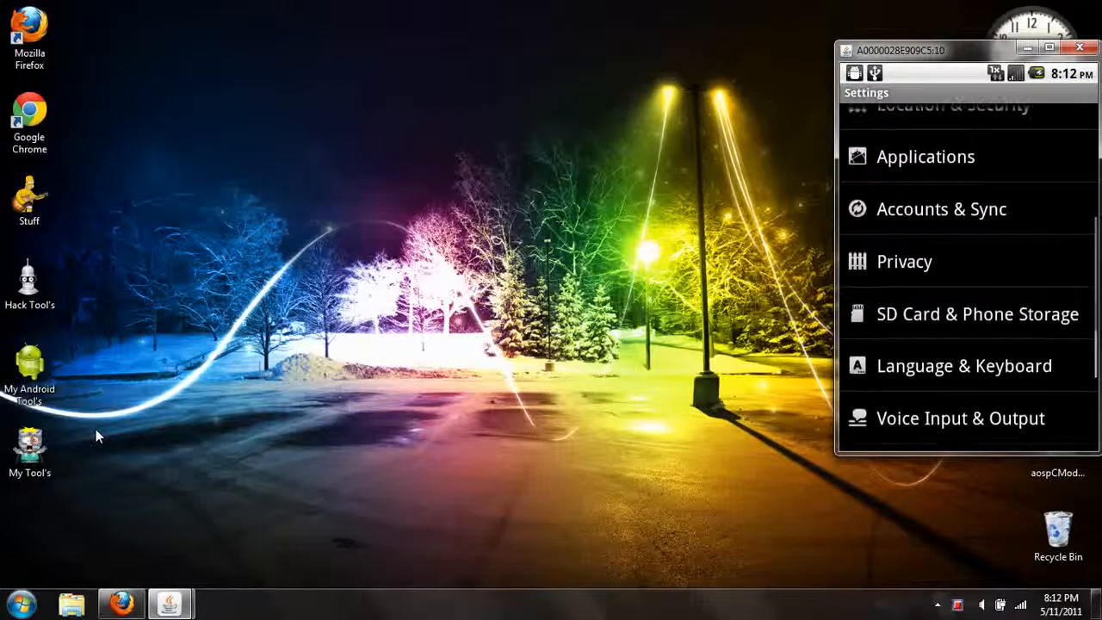
{"action": "left_click", "coordinate": [925, 157]}
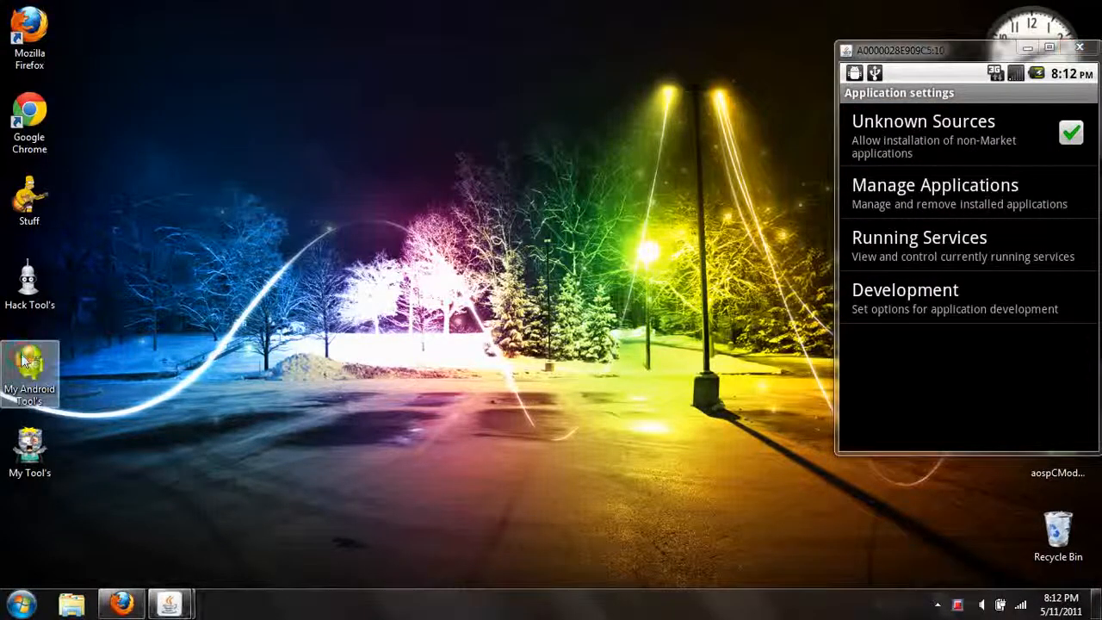
Browse My Android Tool's to SuperOneClickv1.7-ShortFuse and select the SuperOneClick application.
{"action": "double_click", "coordinate": [30, 370]}
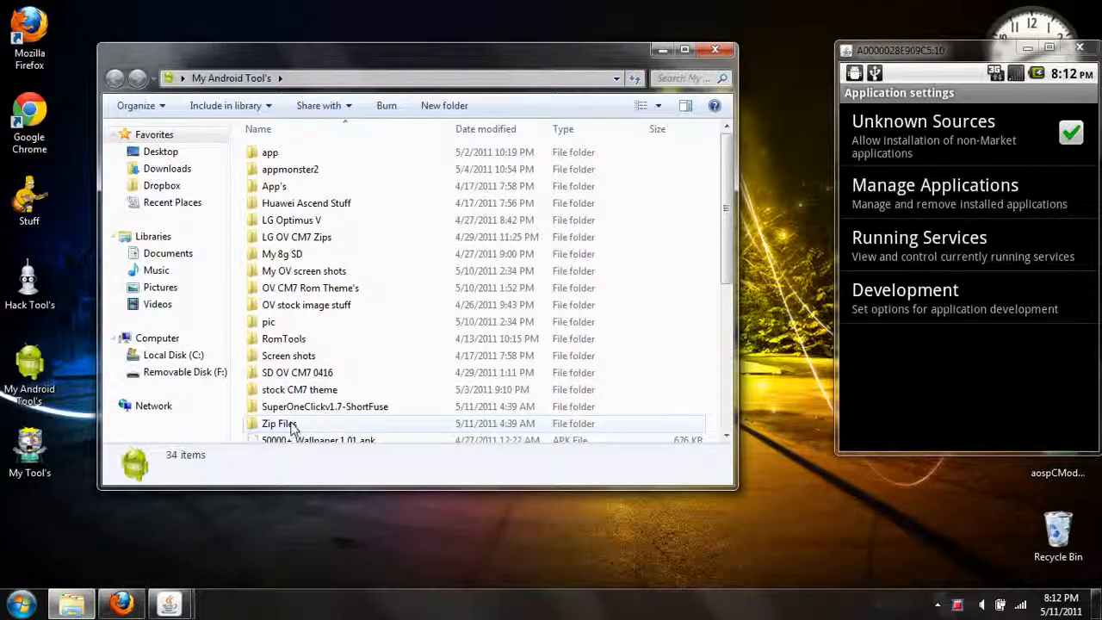
{"action": "double_click", "coordinate": [325, 406]}
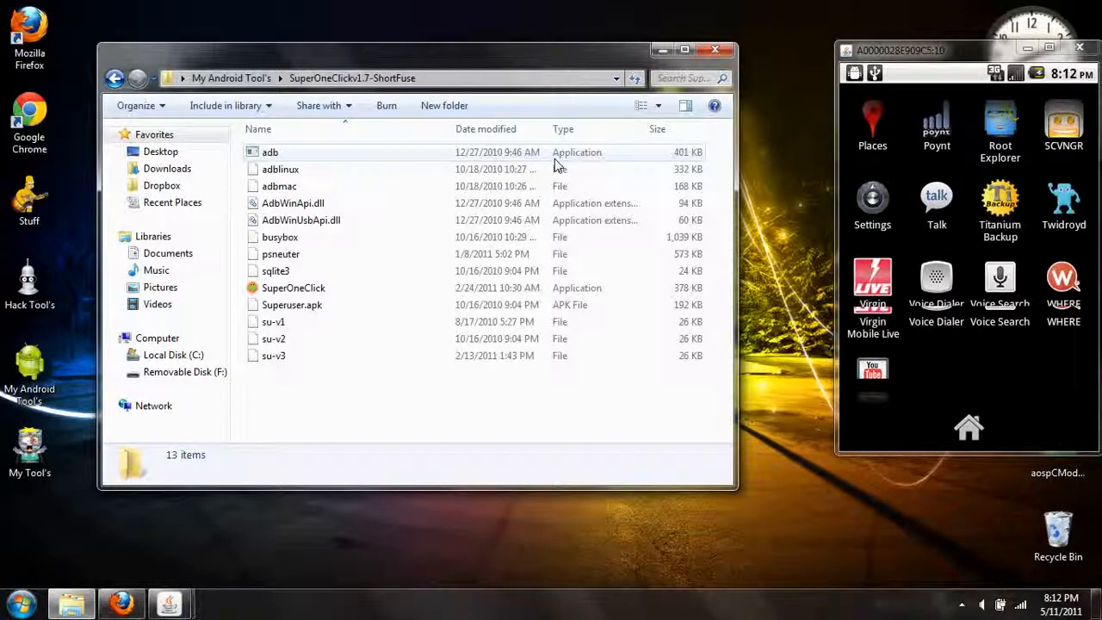
{"action": "scroll", "scroll_direction": "up", "scroll_amount": 3}
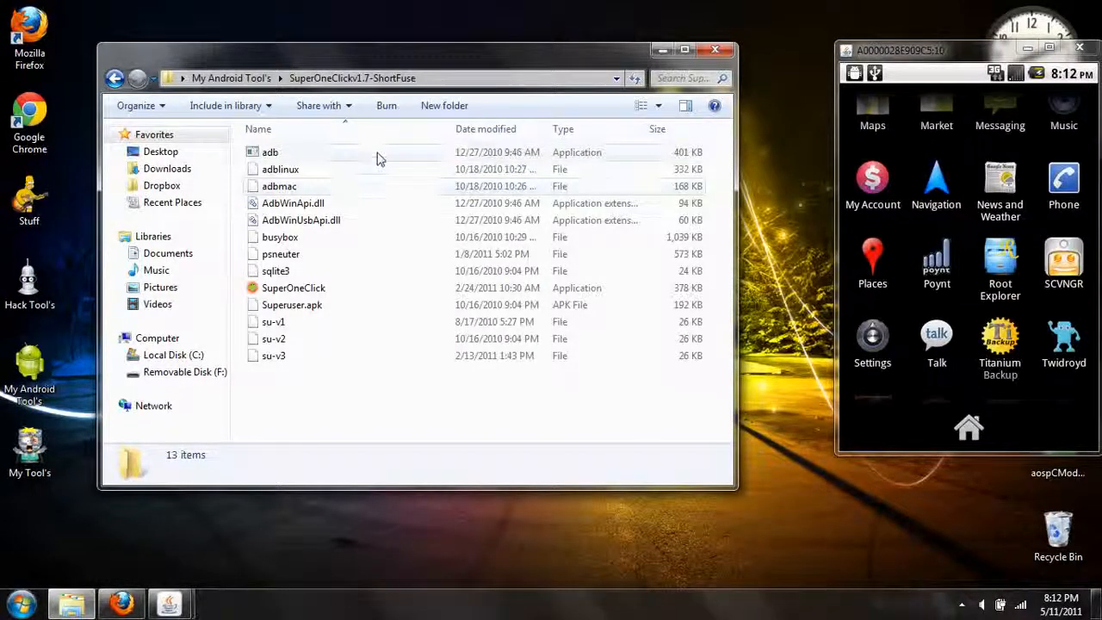
{"action": "left_click", "coordinate": [270, 152]}
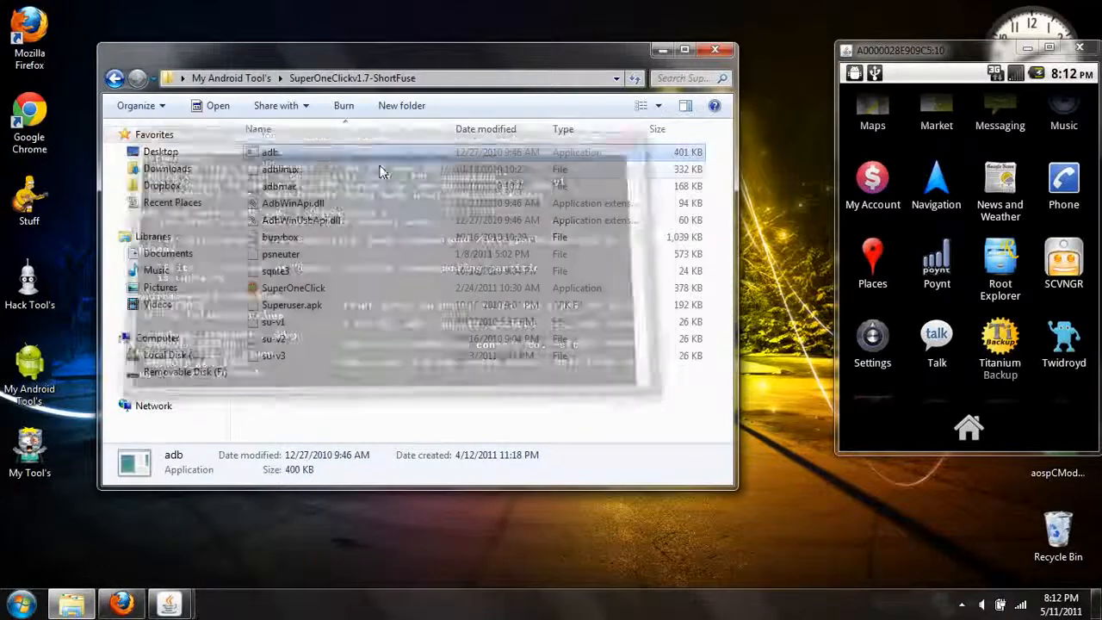
{"action": "left_click", "coordinate": [293, 288]}
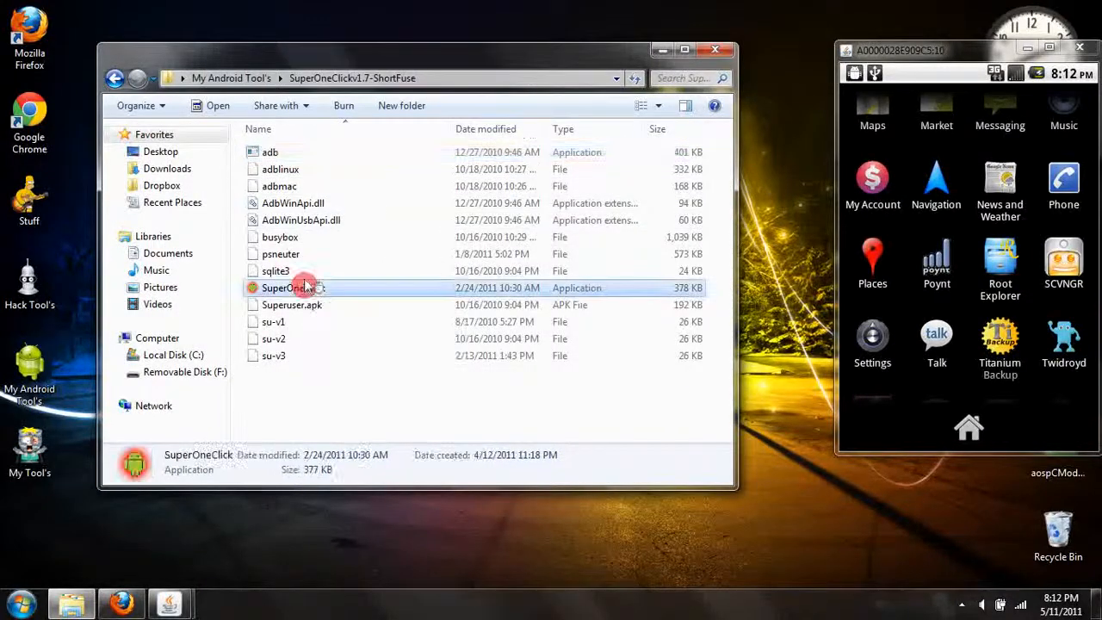
Launch SuperOneClick, start Root with psneuter, and move the phone mirror beside the log.
{"action": "double_click", "coordinate": [292, 288]}
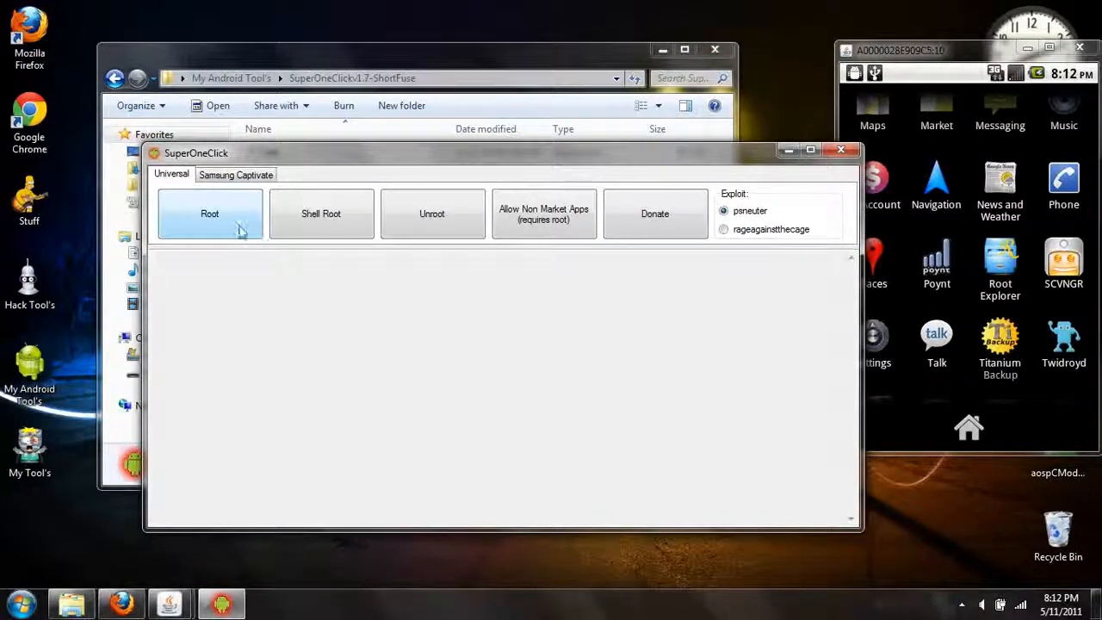
{"action": "left_click", "coordinate": [210, 213]}
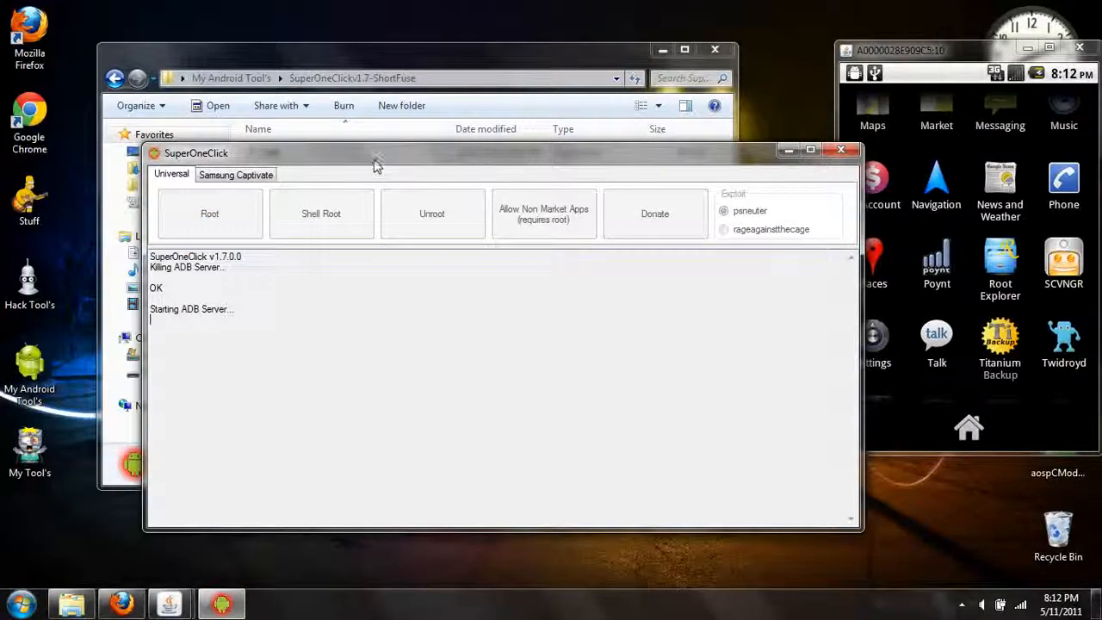
{"action": "mouse_move", "coordinate": [269, 165]}
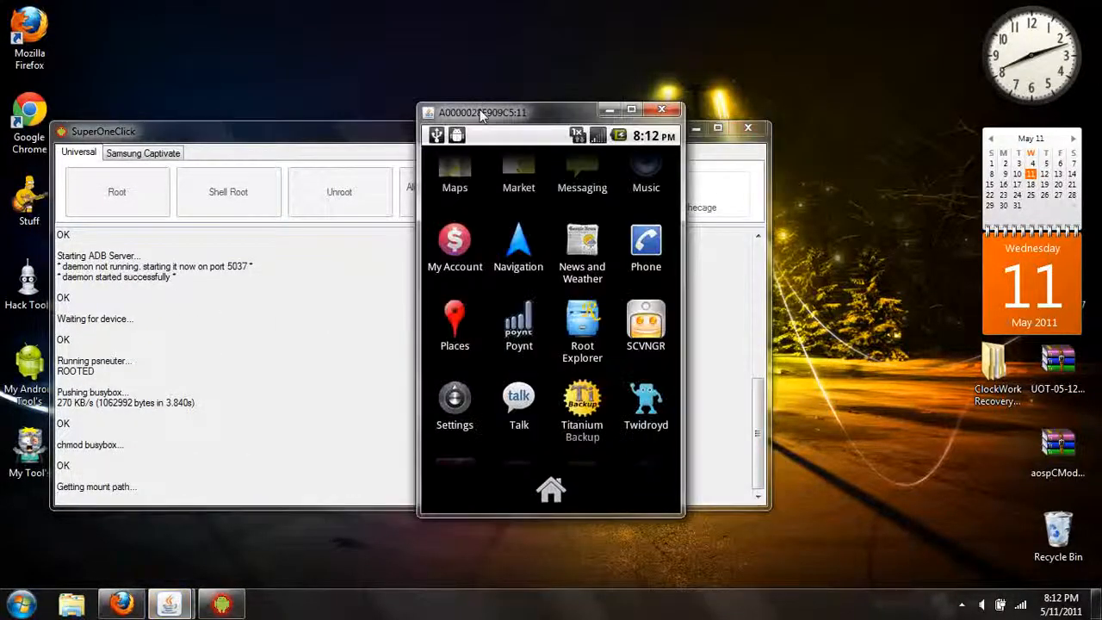
{"action": "left_click_drag", "start_coordinate": [482, 112], "coordinate": [879, 101]}
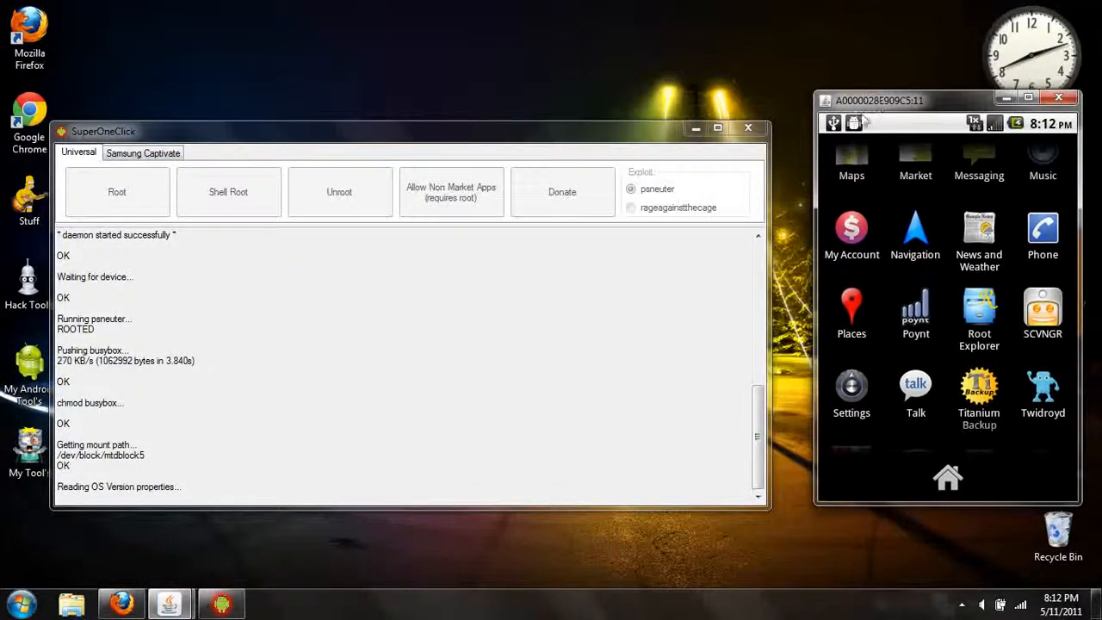
{"action": "mouse_move", "coordinate": [762, 58]}
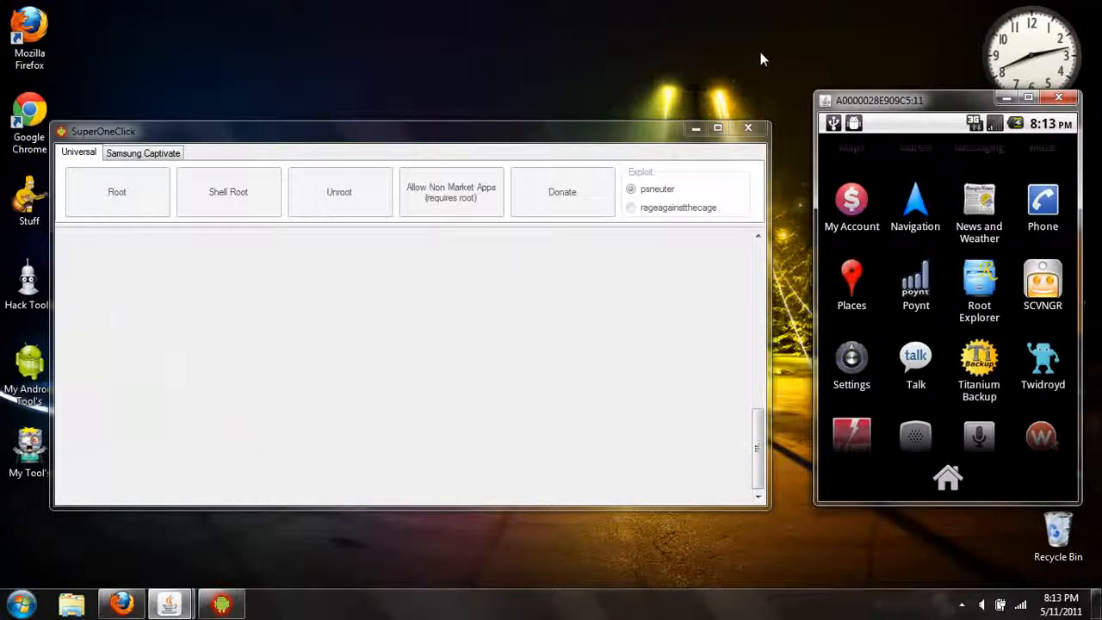
Rerun Root, accept the SU test, and decline the donate prompt.
{"action": "left_click", "coordinate": [117, 191]}
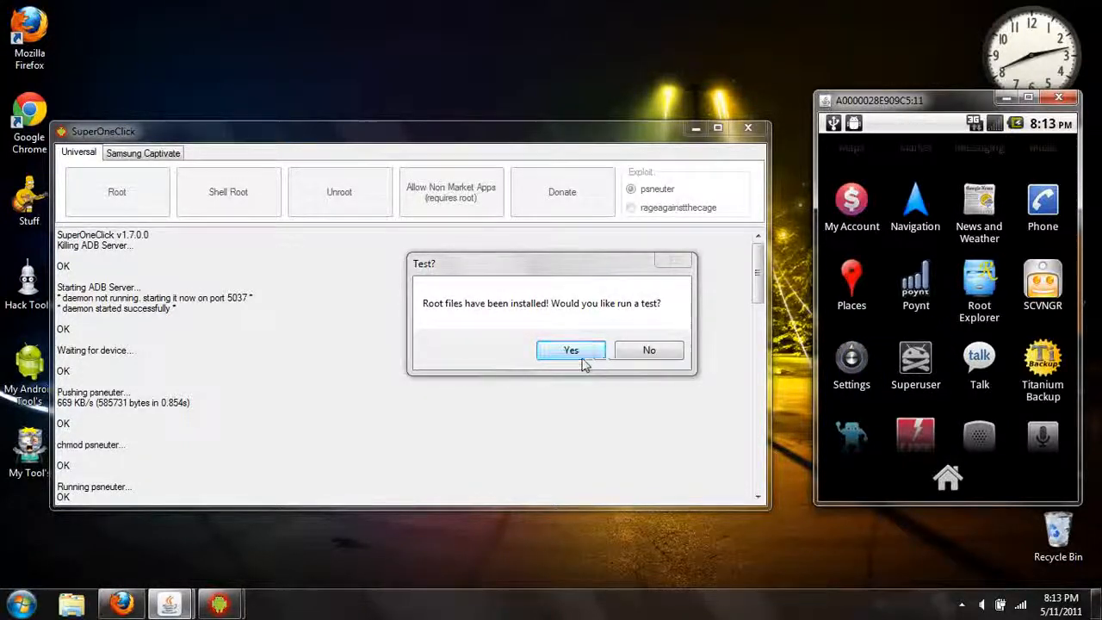
{"action": "left_click", "coordinate": [571, 350]}
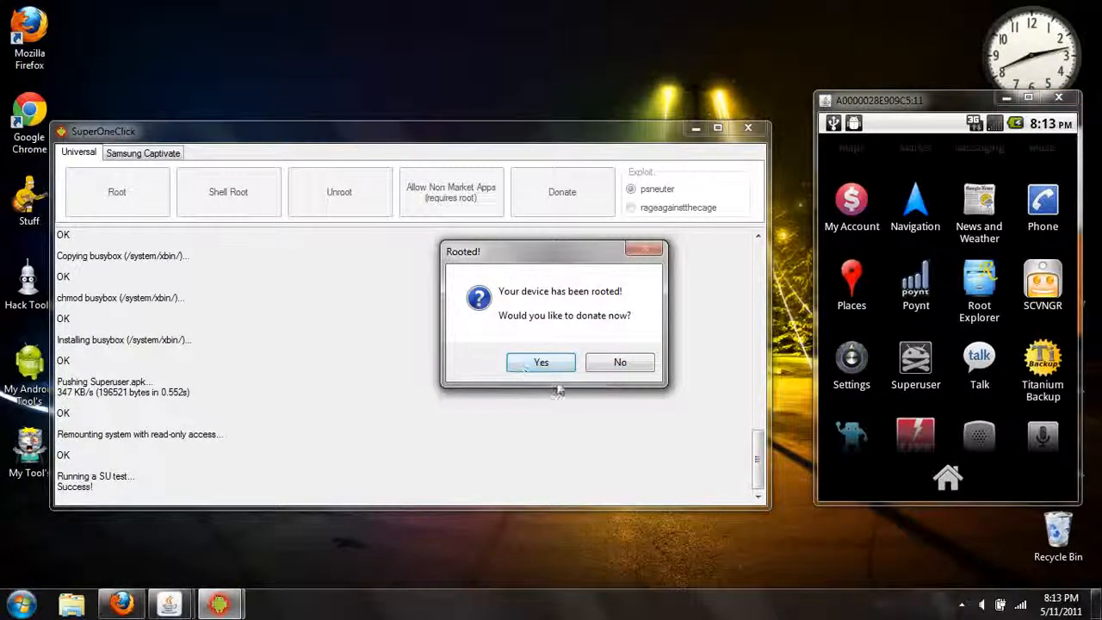
{"action": "left_click", "coordinate": [620, 361]}
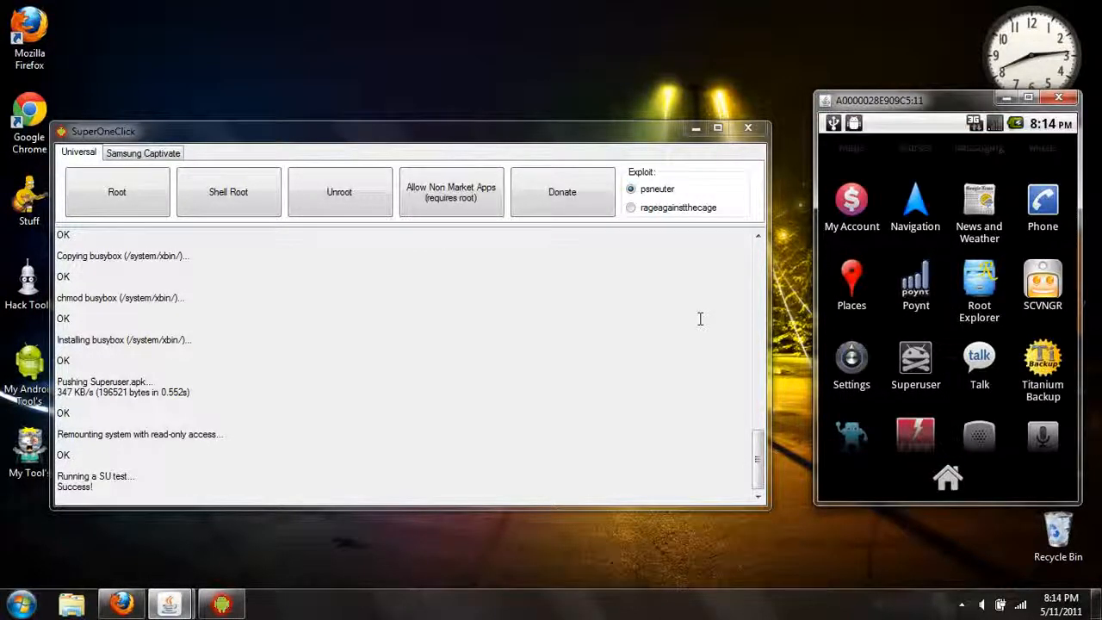
Keep the Success root log open while the phone mirror closes as device offline.
{"action": "left_click", "coordinate": [979, 284]}
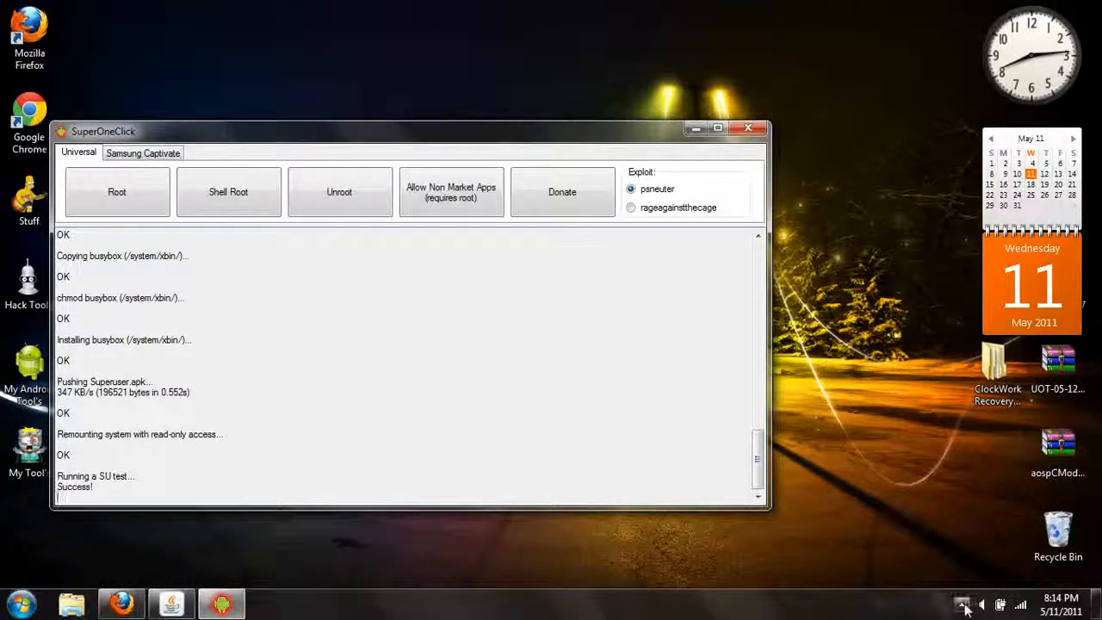
{"action": "mouse_move", "coordinate": [981, 605]}
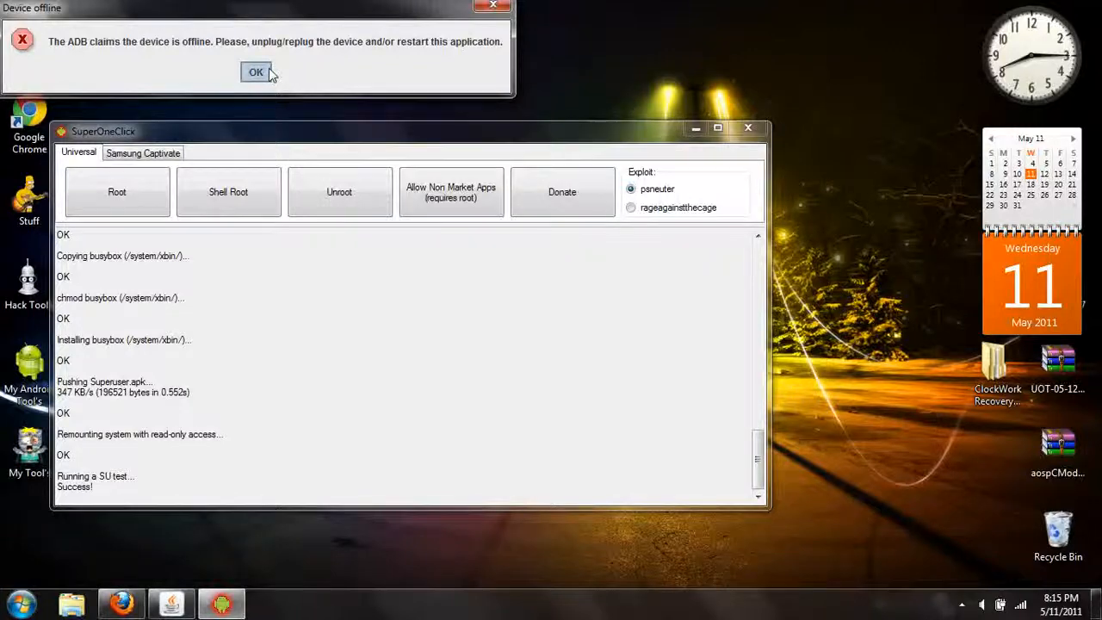
Dismiss the Device offline message and Allow Root Explorer's Superuser request.
{"action": "left_click", "coordinate": [256, 71]}
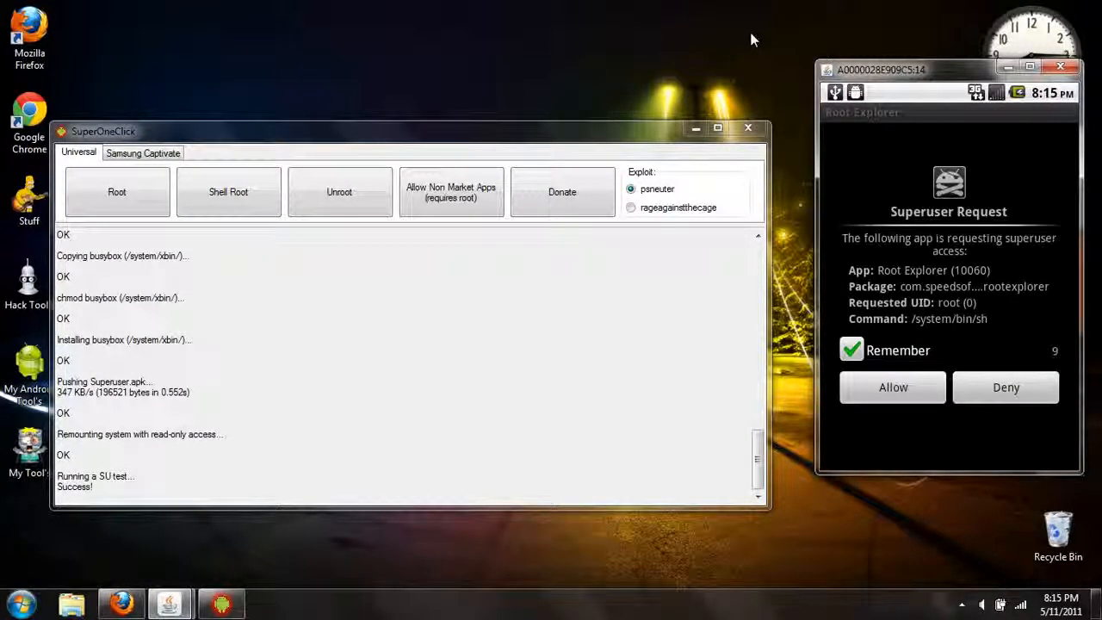
{"action": "left_click", "coordinate": [893, 386]}
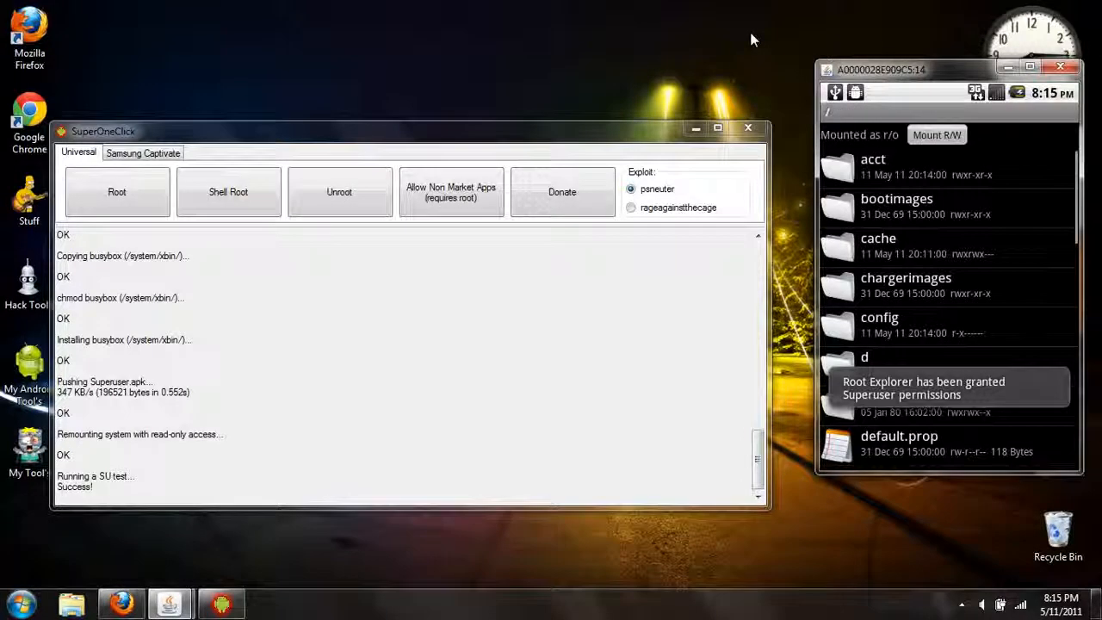